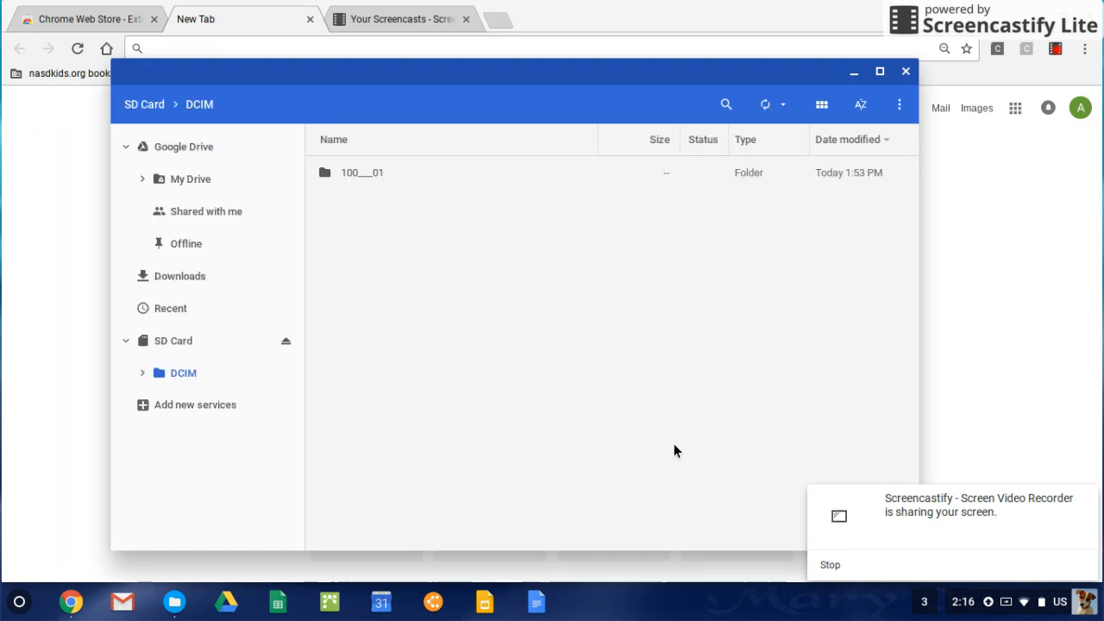
Show the Cloud backup panel offering to back up 14 new photos to Google Drive.
{"action": "left_click", "coordinate": [765, 106]}
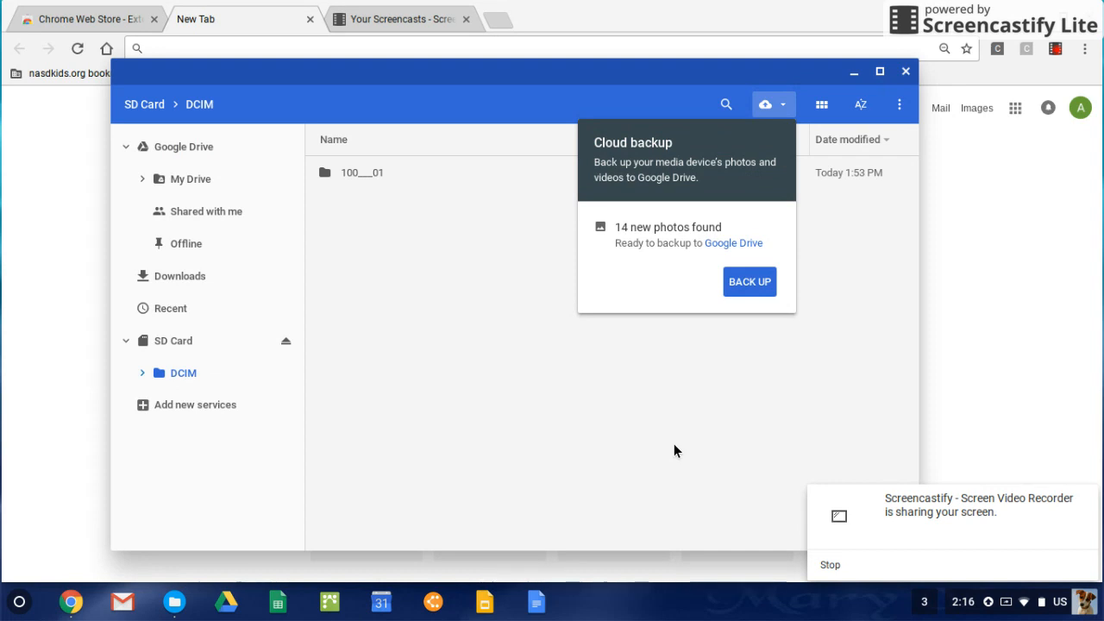
{"action": "mouse_move", "coordinate": [166, 345]}
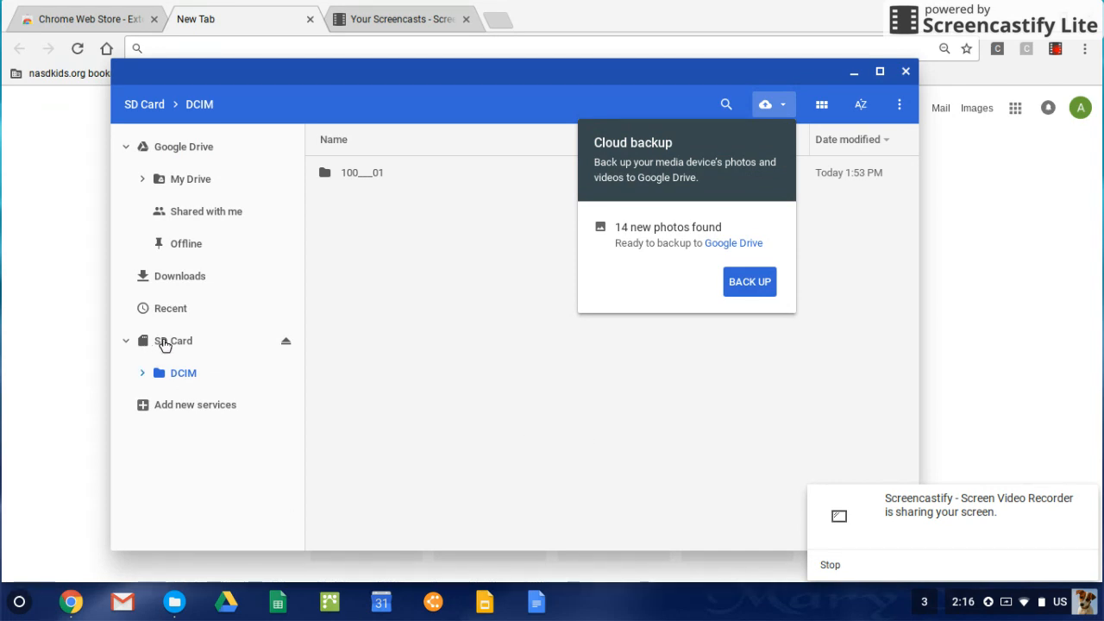
{"action": "mouse_move", "coordinate": [179, 377]}
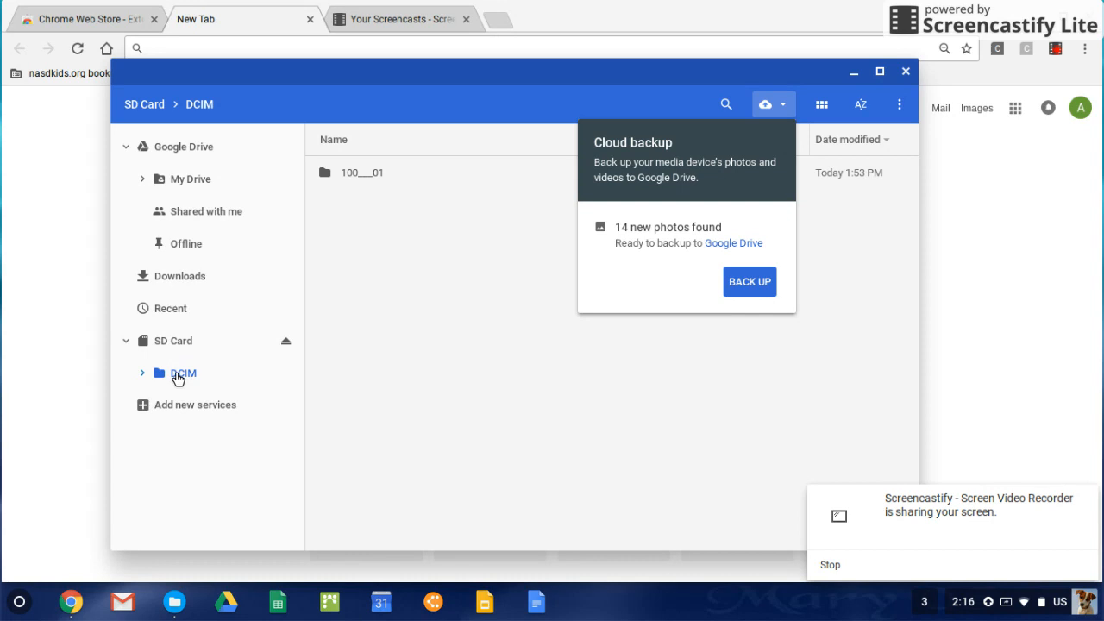
{"action": "mouse_move", "coordinate": [384, 135]}
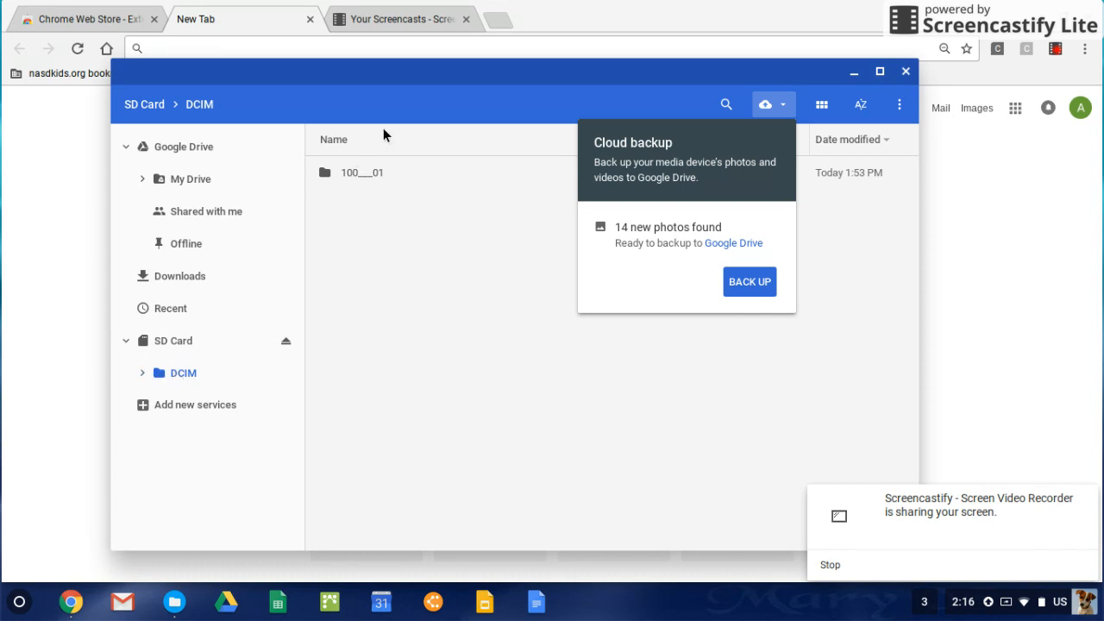
{"action": "mouse_move", "coordinate": [352, 181]}
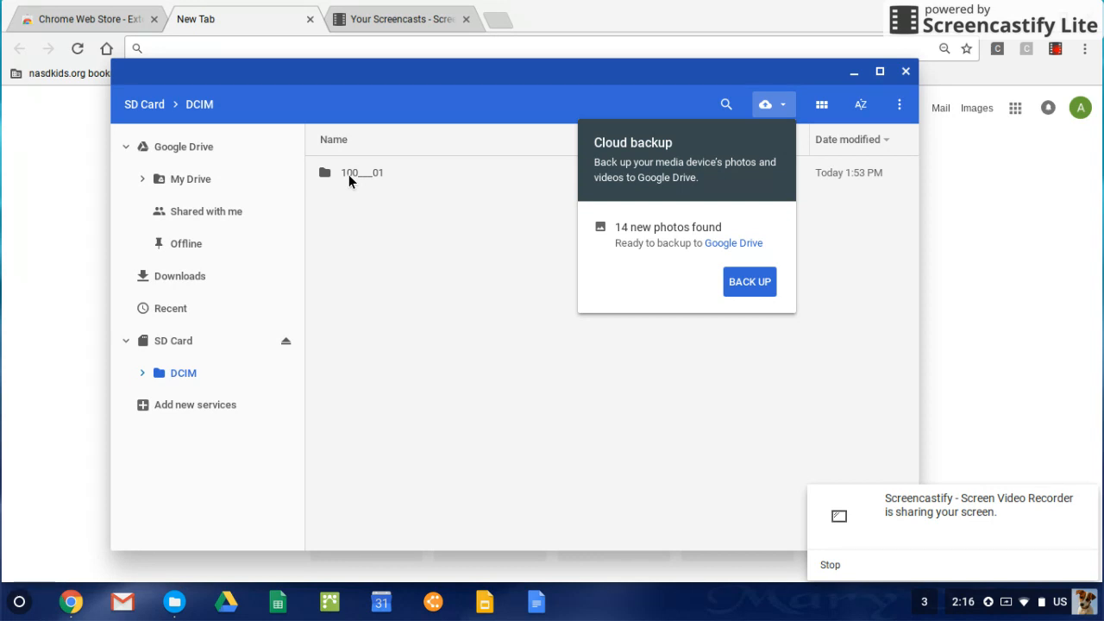
Enter the 100___01 camera folder and select its 14 JPEG photos starting at IMG_0132.JPG.
{"action": "double_click", "coordinate": [362, 173]}
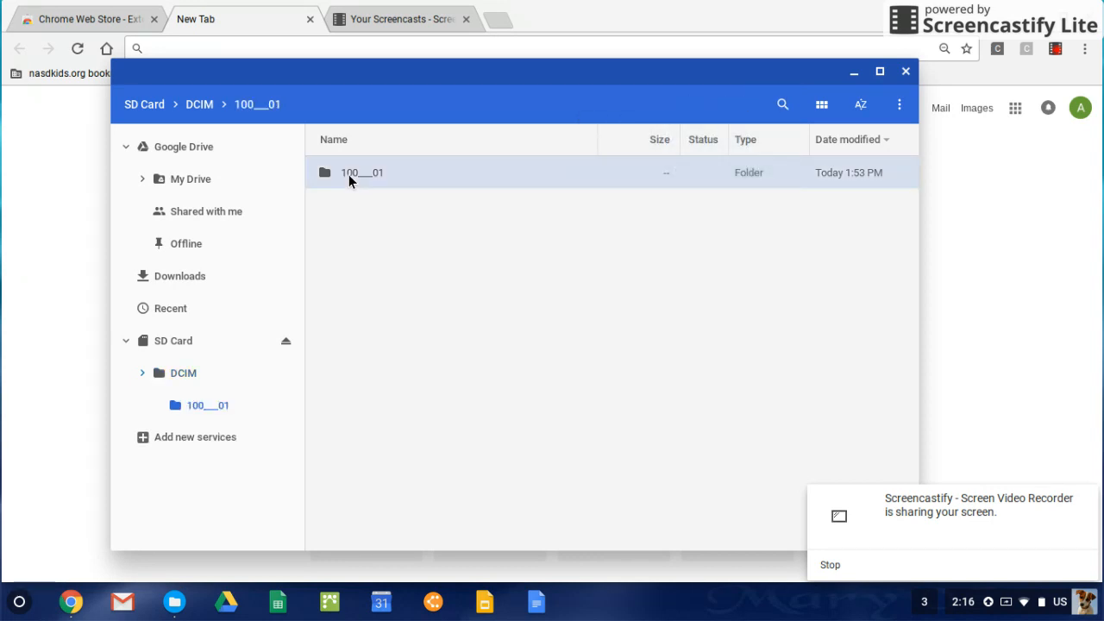
{"action": "double_click", "coordinate": [362, 172]}
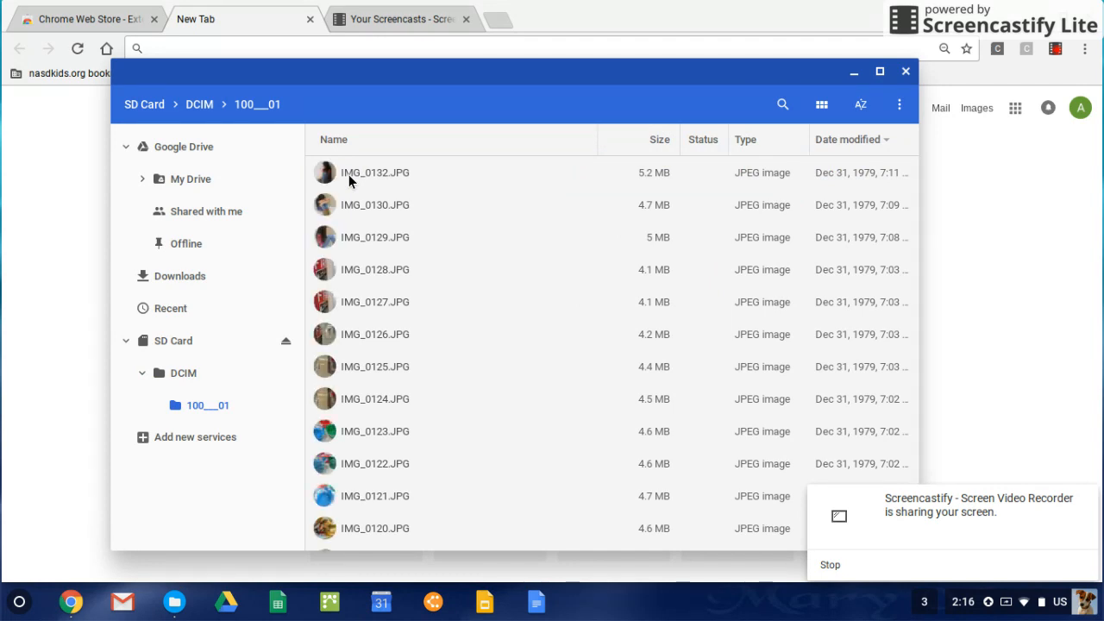
{"action": "mouse_move", "coordinate": [399, 366]}
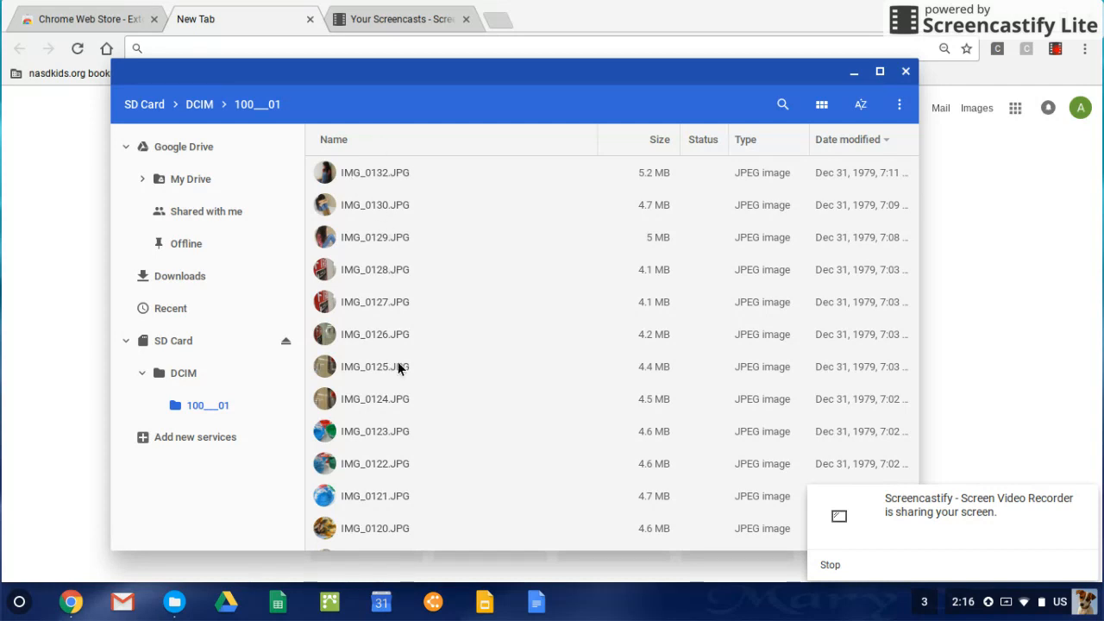
{"action": "mouse_move", "coordinate": [342, 179]}
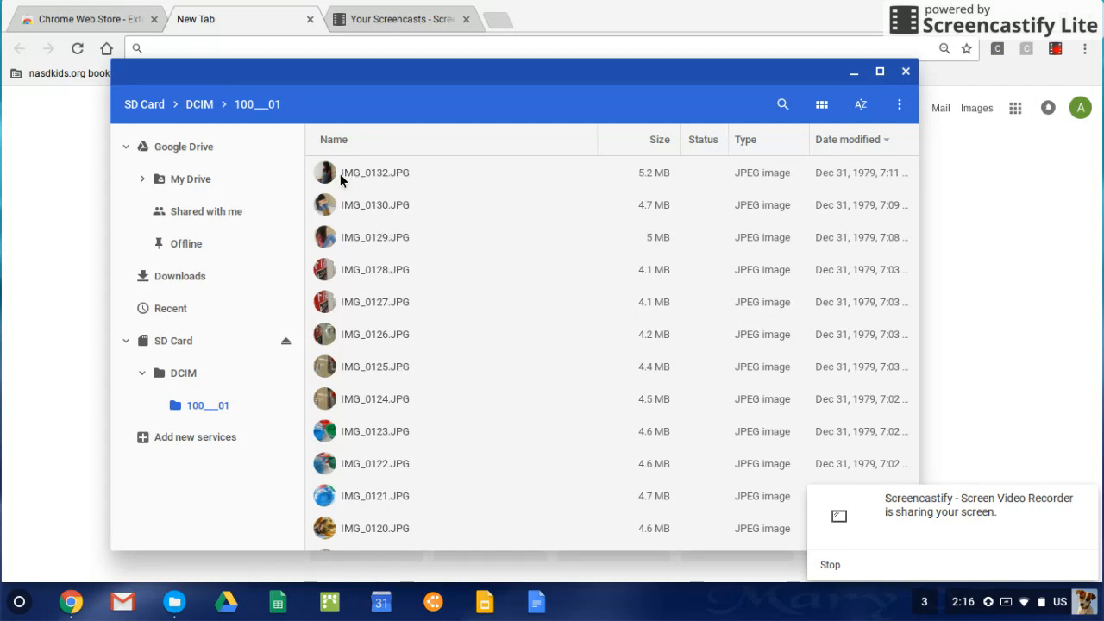
{"action": "left_click", "coordinate": [376, 173]}
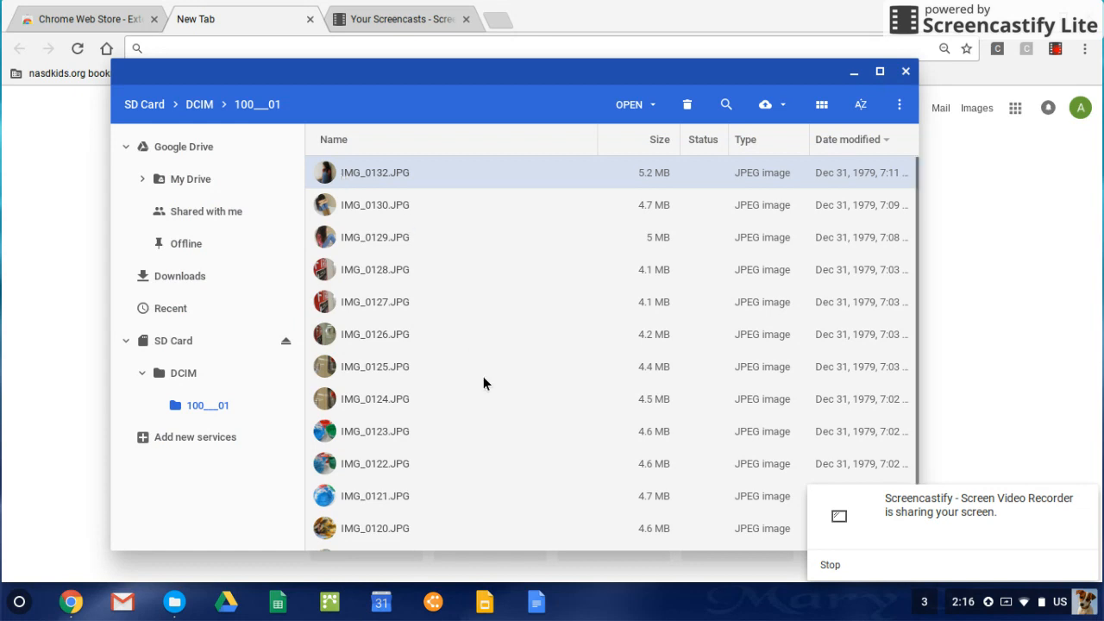
{"action": "mouse_move", "coordinate": [425, 531]}
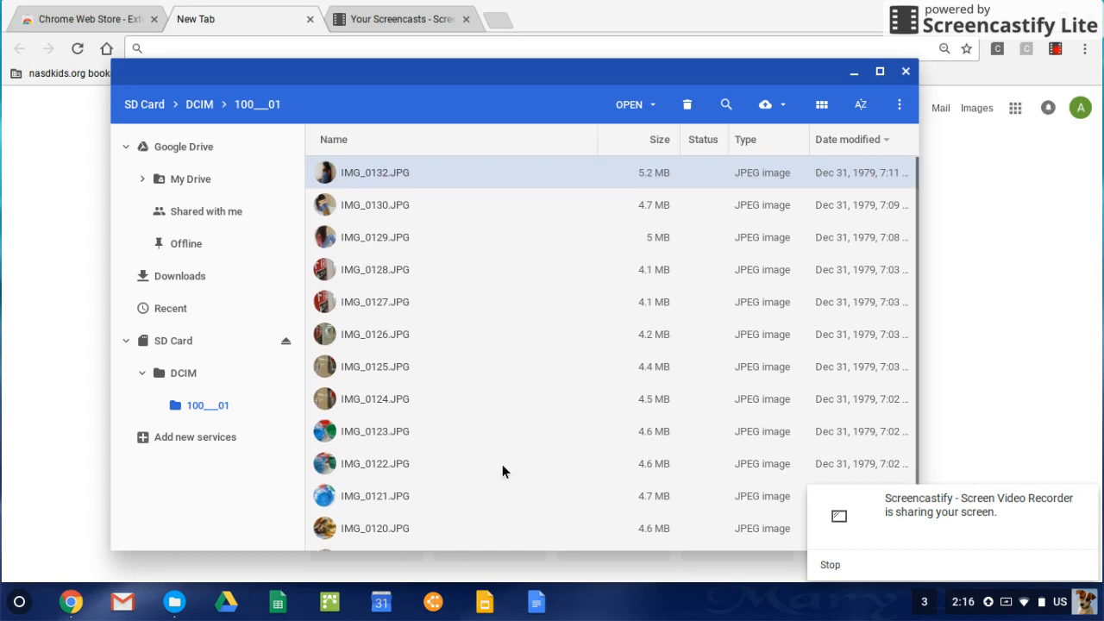
{"action": "scroll", "scroll_direction": "down", "scroll_amount": 3}
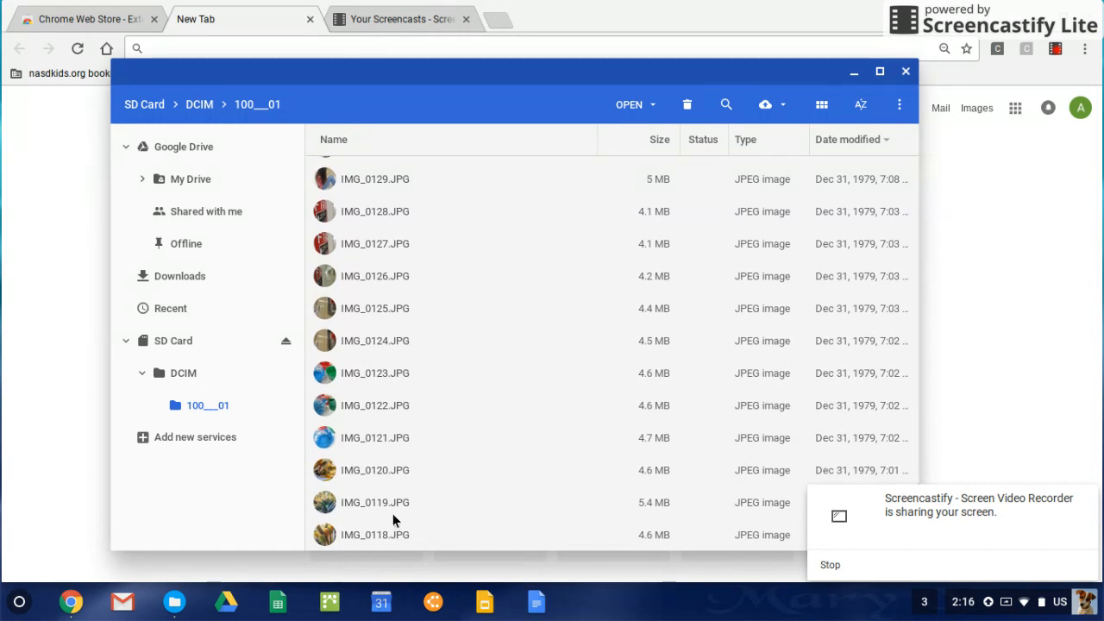
{"action": "mouse_move", "coordinate": [386, 535]}
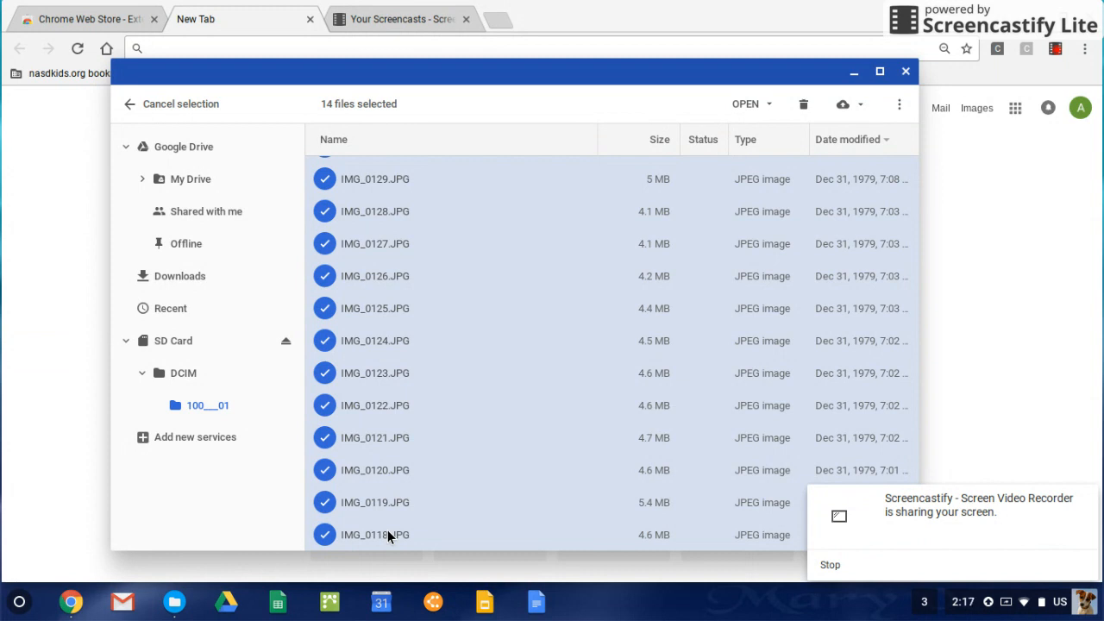
{"action": "mouse_move", "coordinate": [473, 387]}
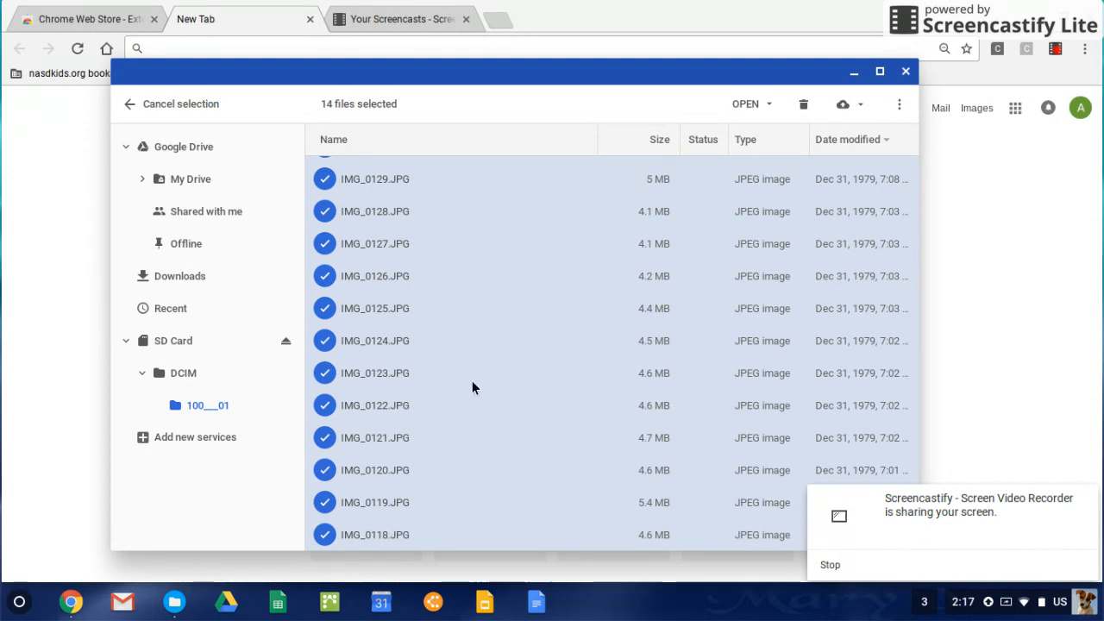
{"action": "mouse_move", "coordinate": [482, 331]}
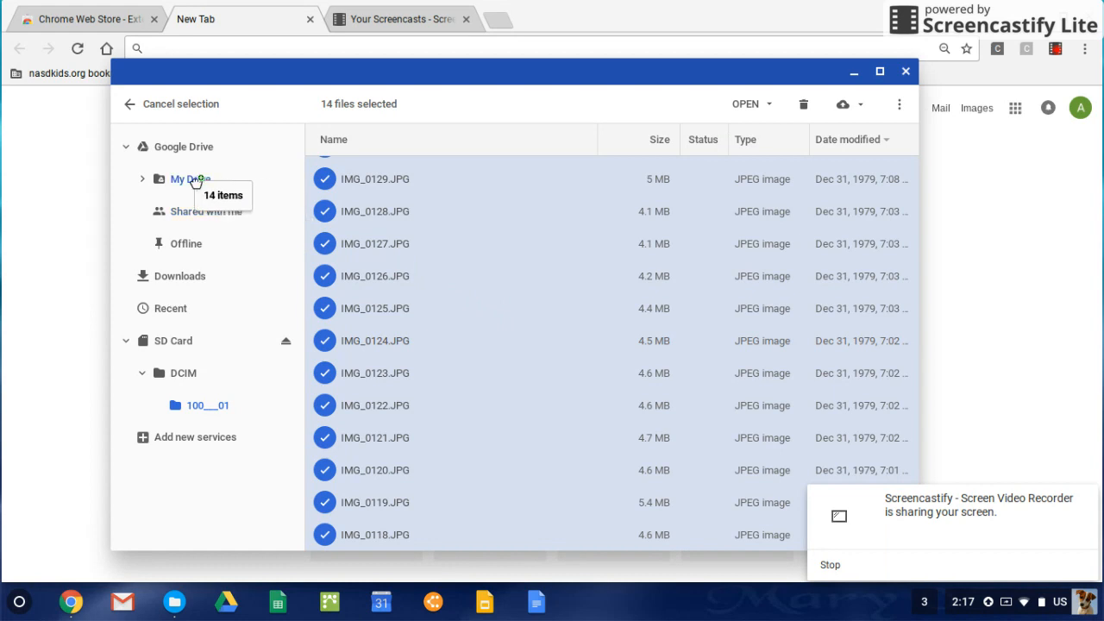
Drop the 14 selected photos onto My Drive and watch them copy in, including IMG_0118.JPG.
{"action": "left_click", "coordinate": [189, 178]}
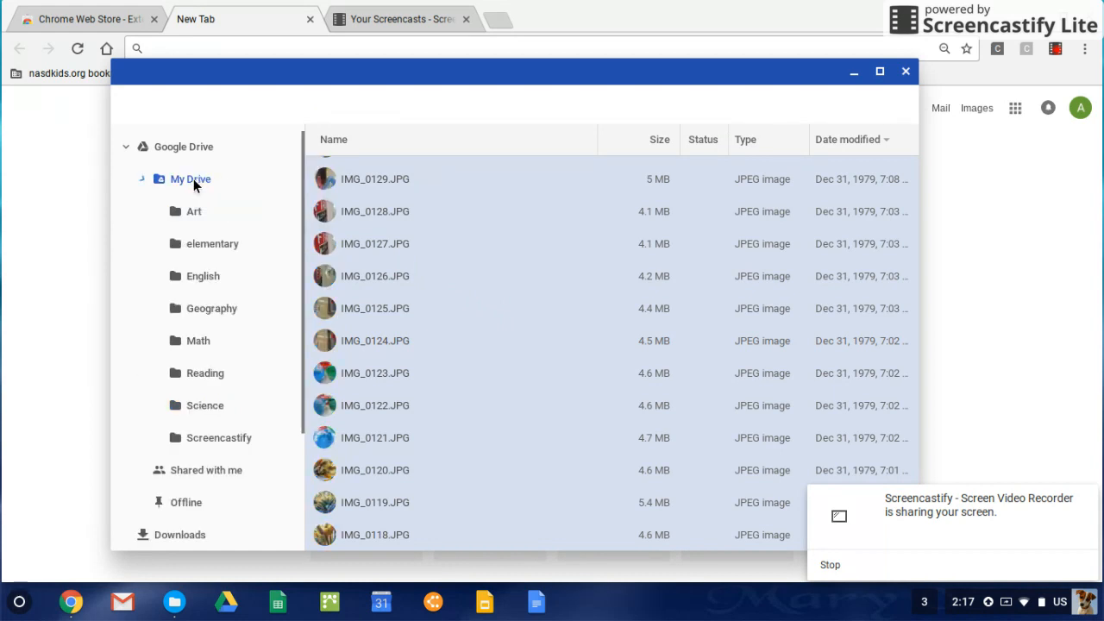
{"action": "left_click", "coordinate": [190, 178]}
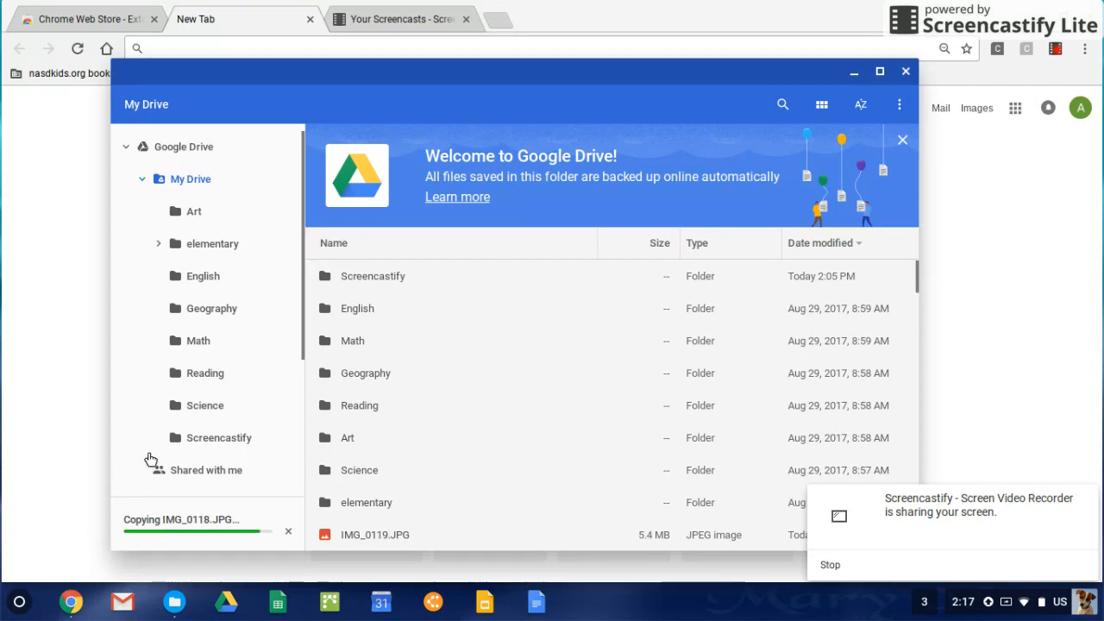
{"action": "scroll", "scroll_direction": "down", "scroll_amount": 3}
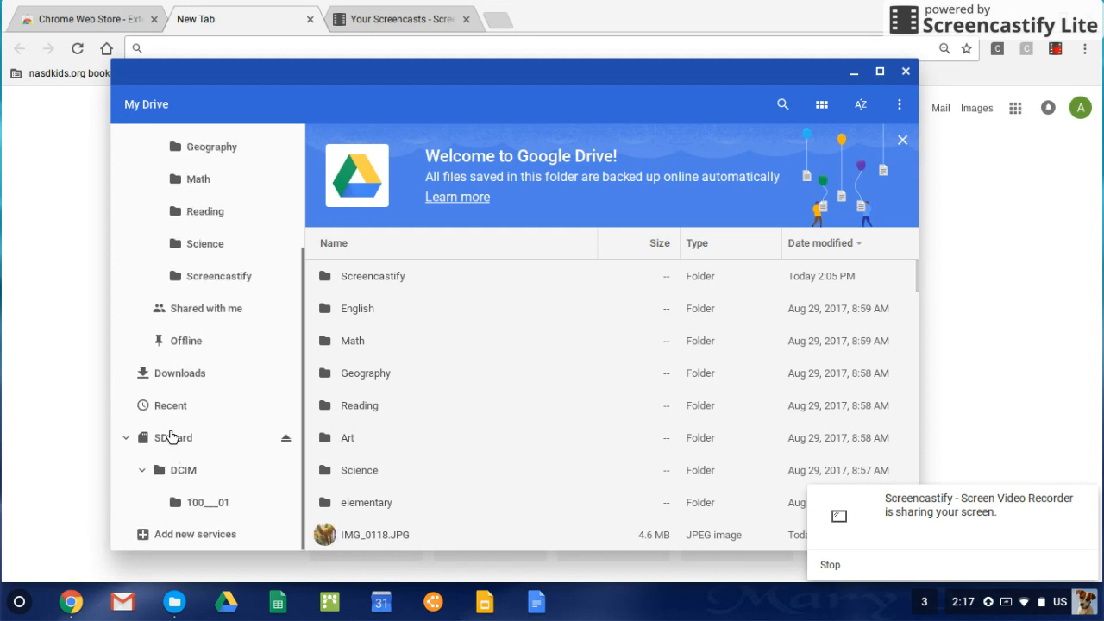
{"action": "mouse_move", "coordinate": [199, 504]}
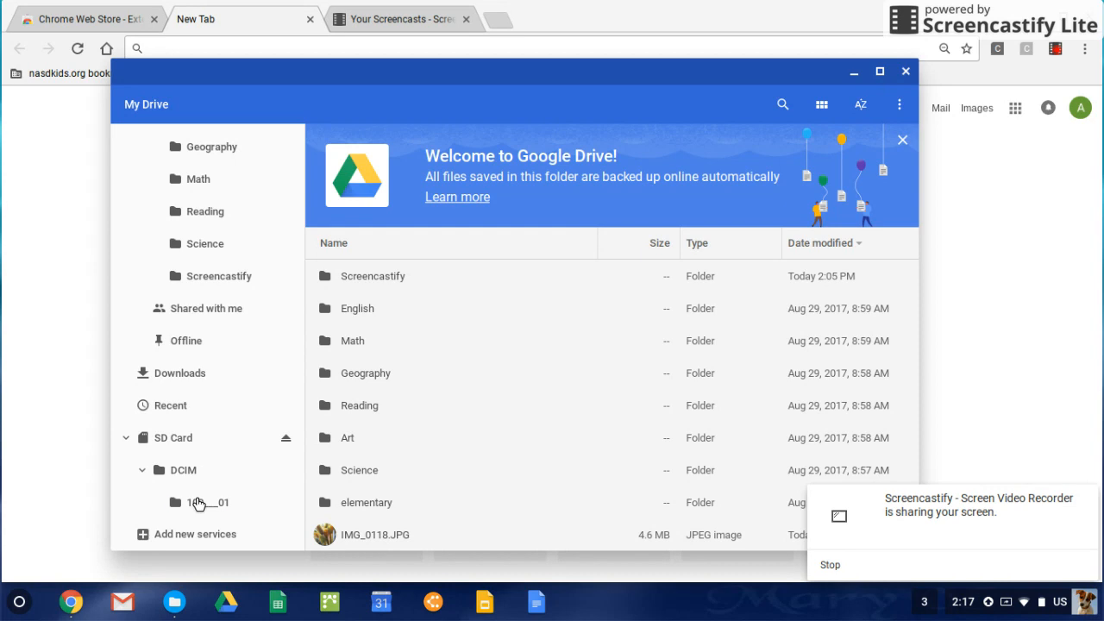
Return to the card's 100___01 folder and select the photos from IMG_0132.JPG down to IMG_0118.JPG.
{"action": "left_click", "coordinate": [208, 501]}
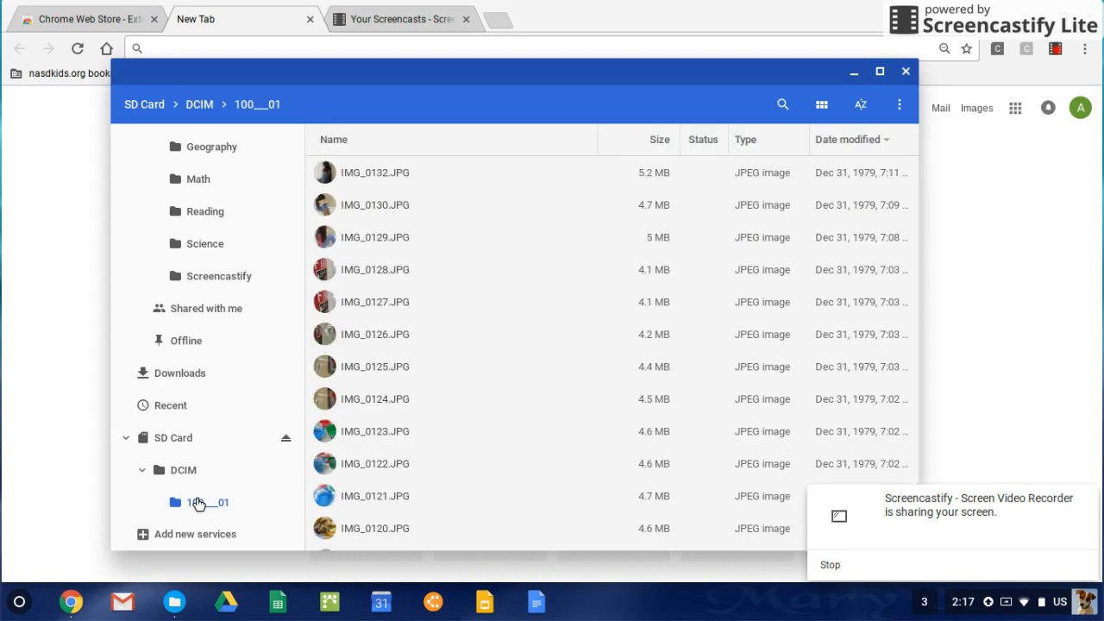
{"action": "mouse_move", "coordinate": [458, 438]}
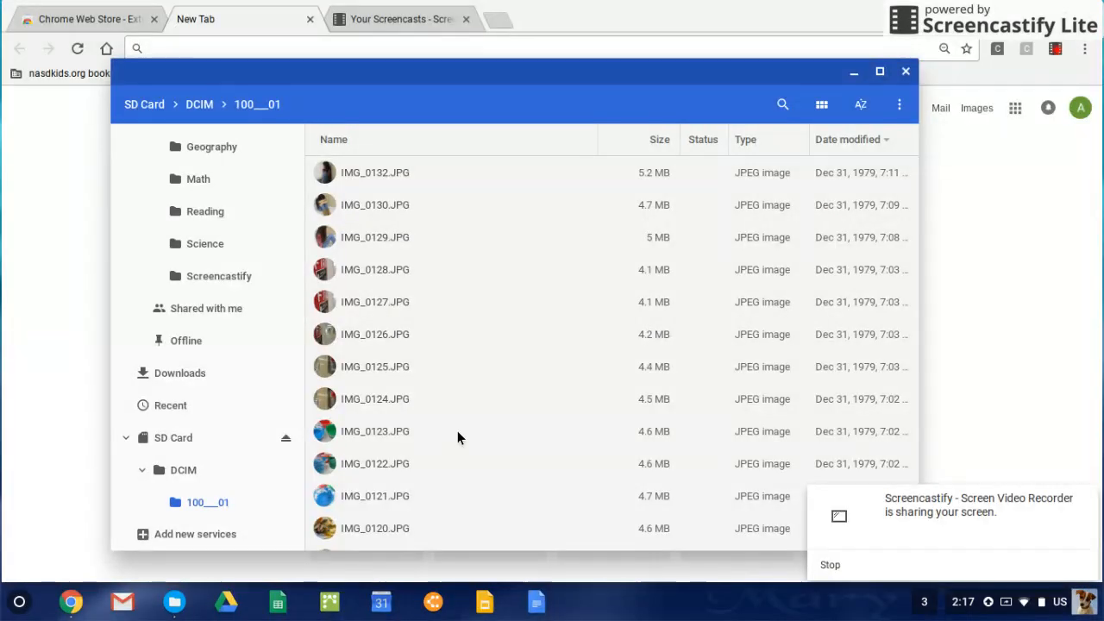
{"action": "scroll", "scroll_direction": "down", "scroll_amount": 3}
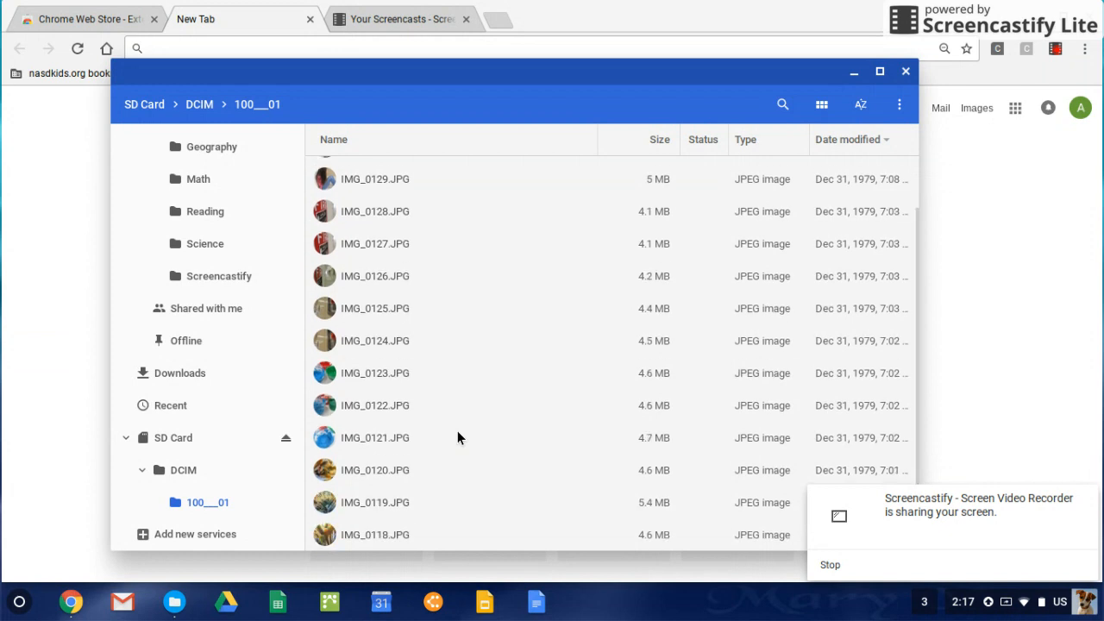
{"action": "scroll", "scroll_direction": "up", "scroll_amount": 3}
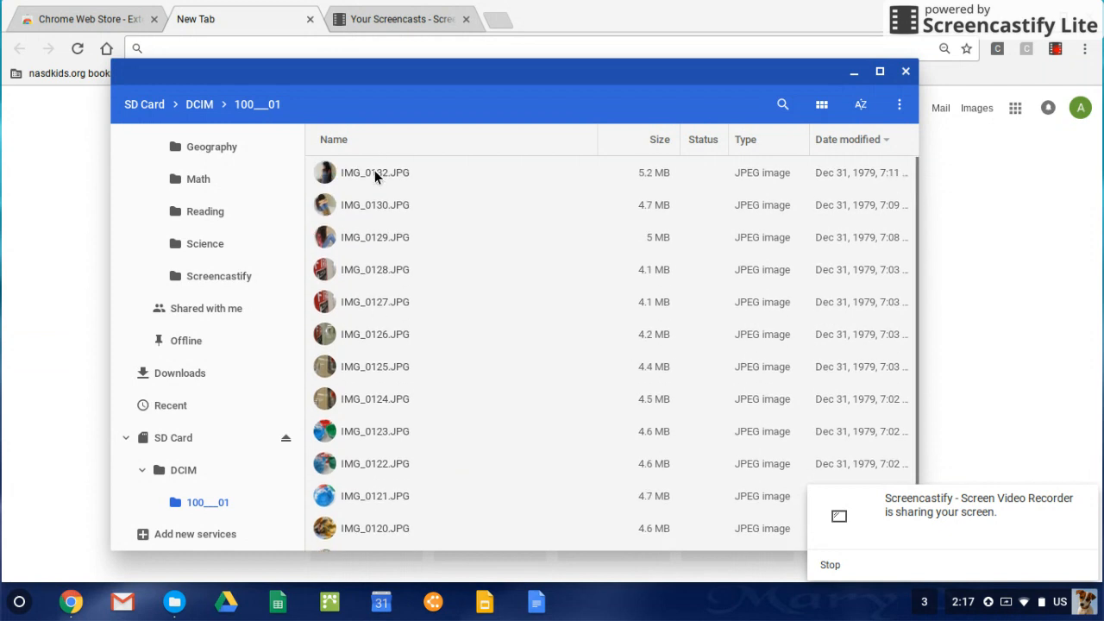
{"action": "left_click", "coordinate": [376, 172]}
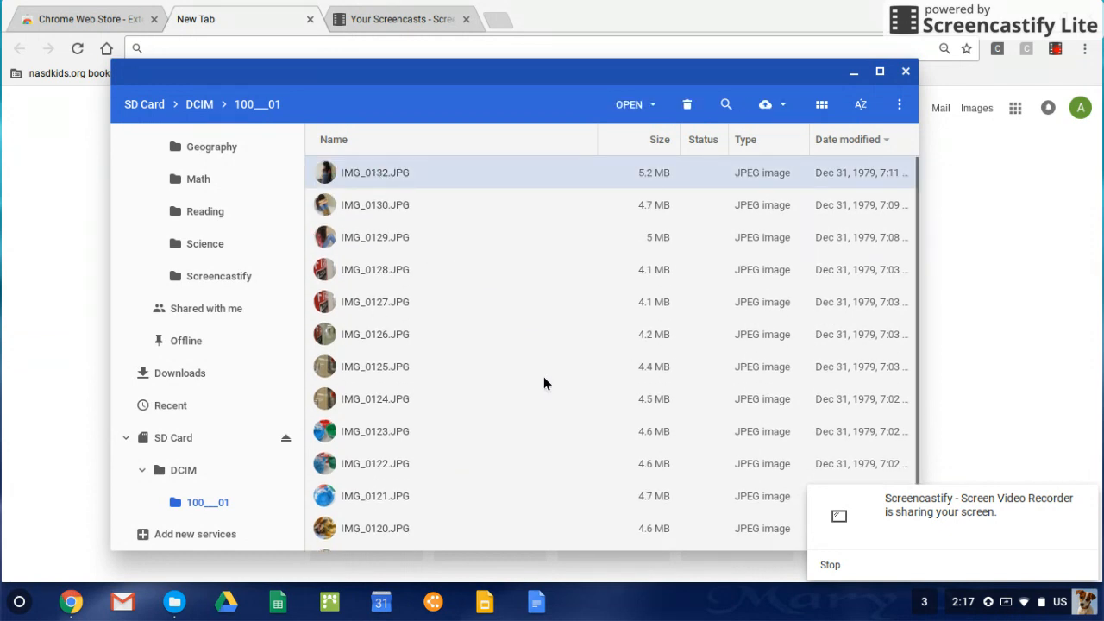
{"action": "scroll", "scroll_direction": "down", "scroll_amount": 3}
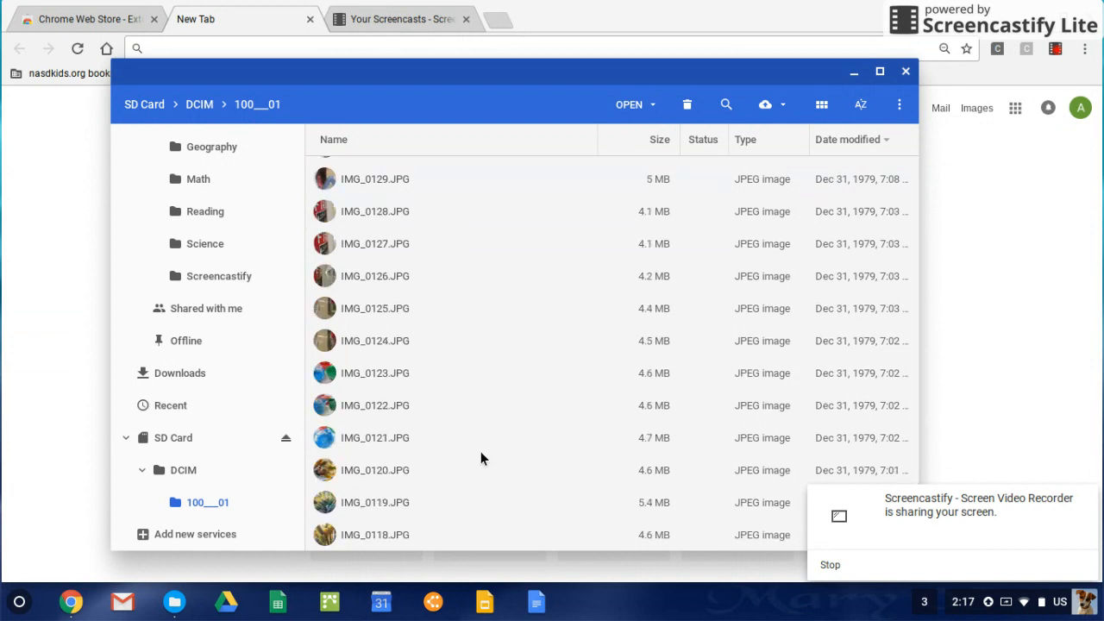
{"action": "mouse_move", "coordinate": [400, 542]}
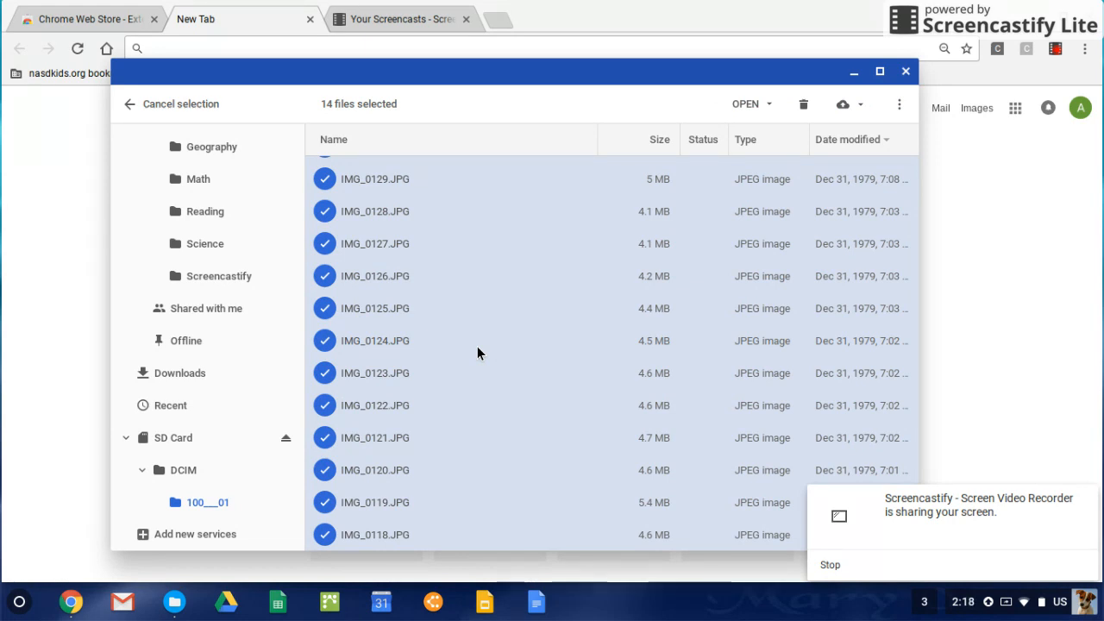
Delete the 14 selected photos and confirm, leaving the 100___01 folder empty.
{"action": "right_click", "coordinate": [479, 351]}
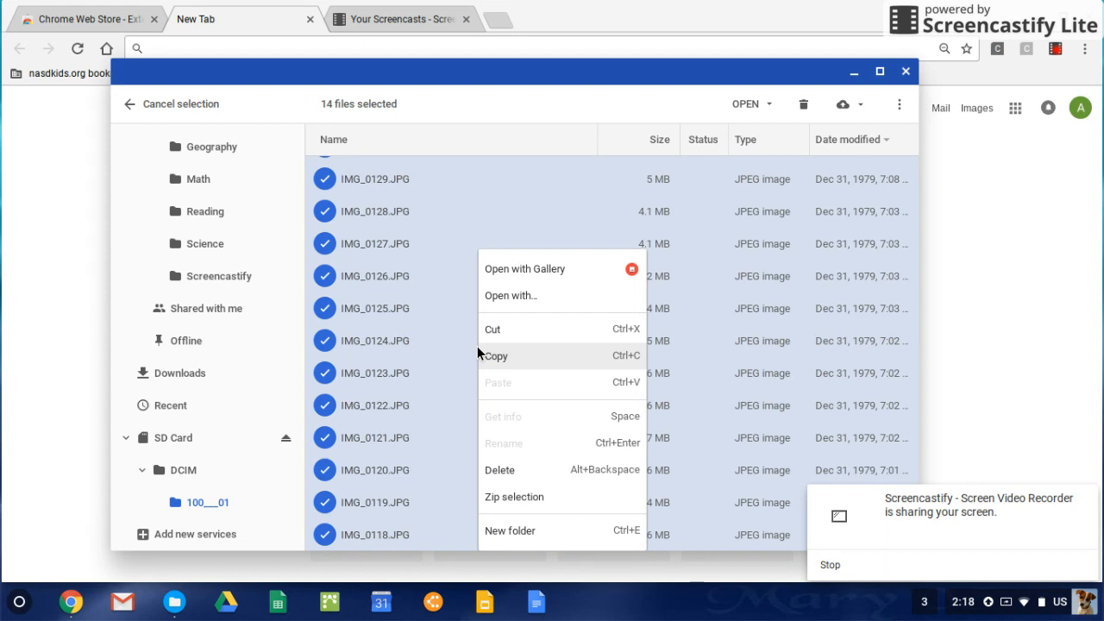
{"action": "mouse_move", "coordinate": [552, 455]}
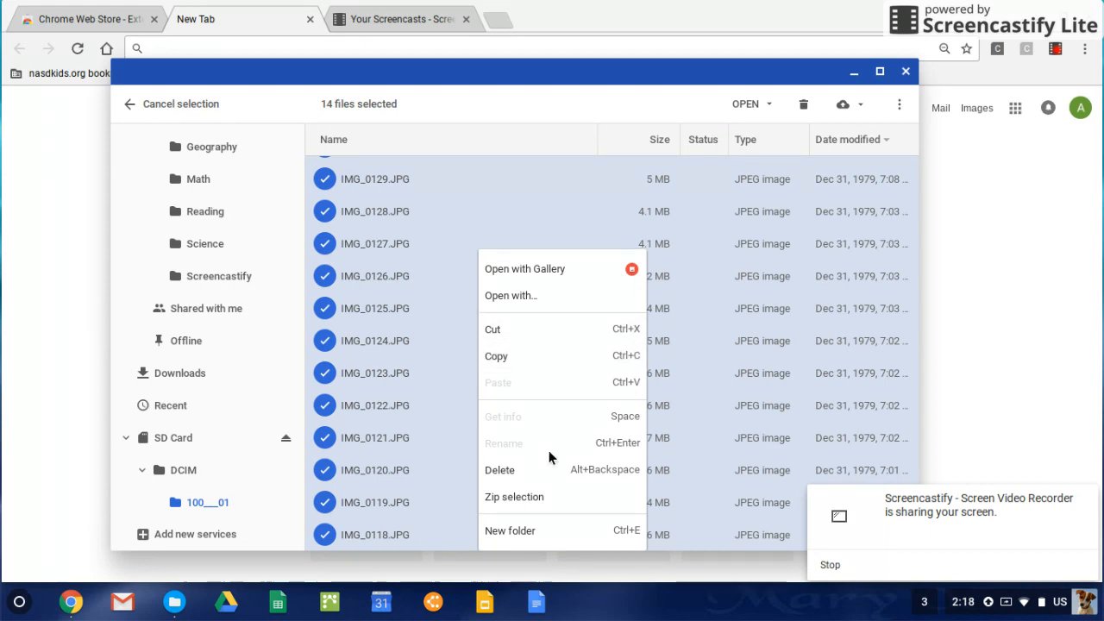
{"action": "mouse_move", "coordinate": [516, 473]}
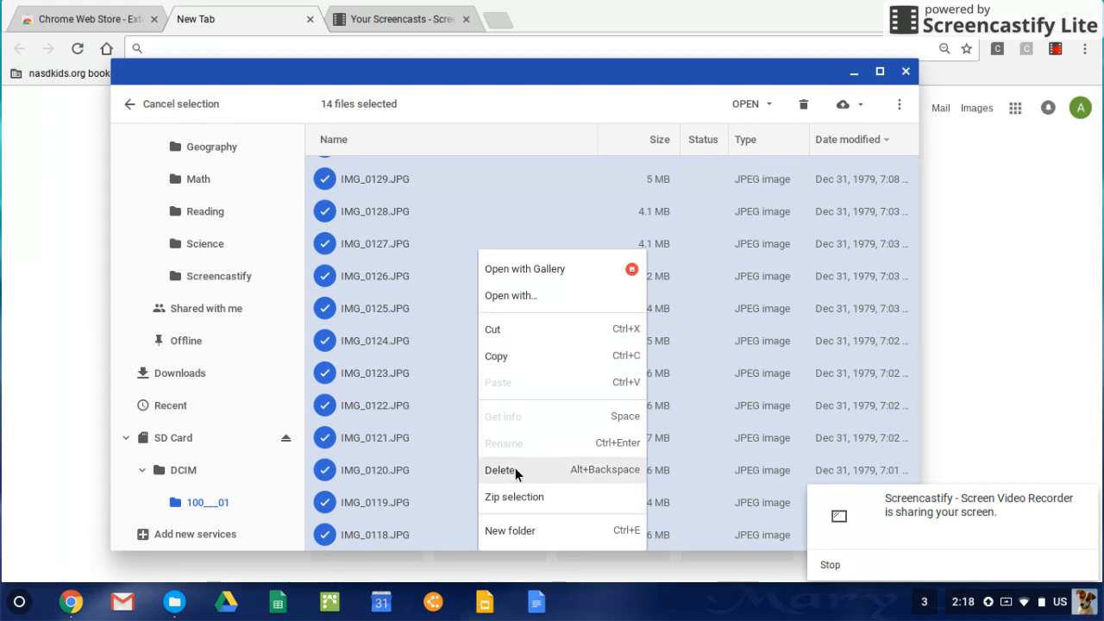
{"action": "left_click", "coordinate": [500, 469]}
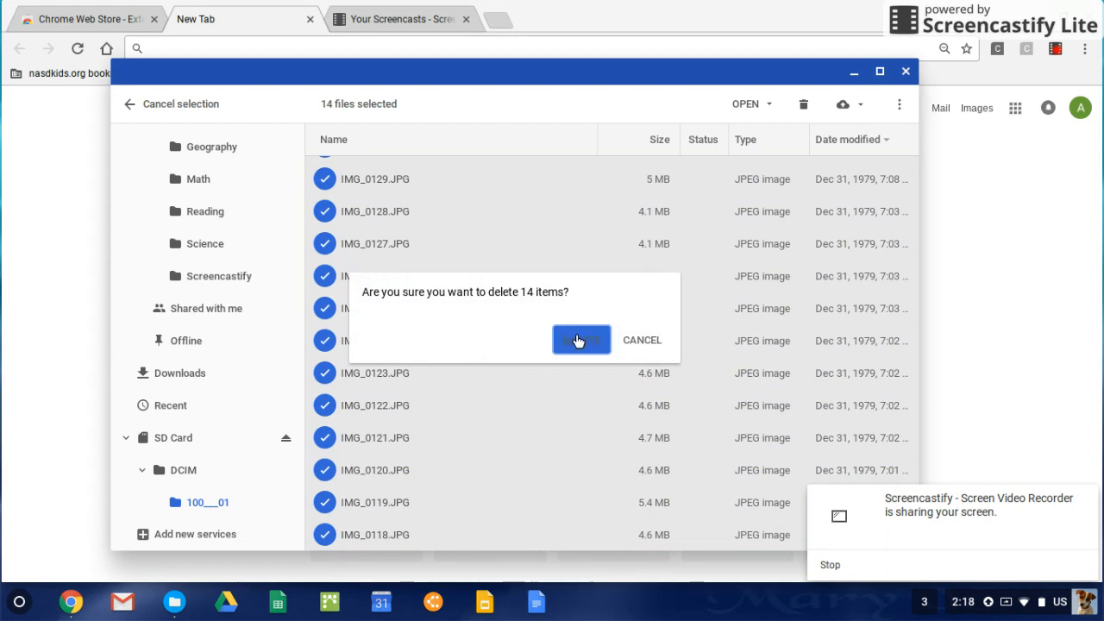
{"action": "left_click", "coordinate": [580, 338]}
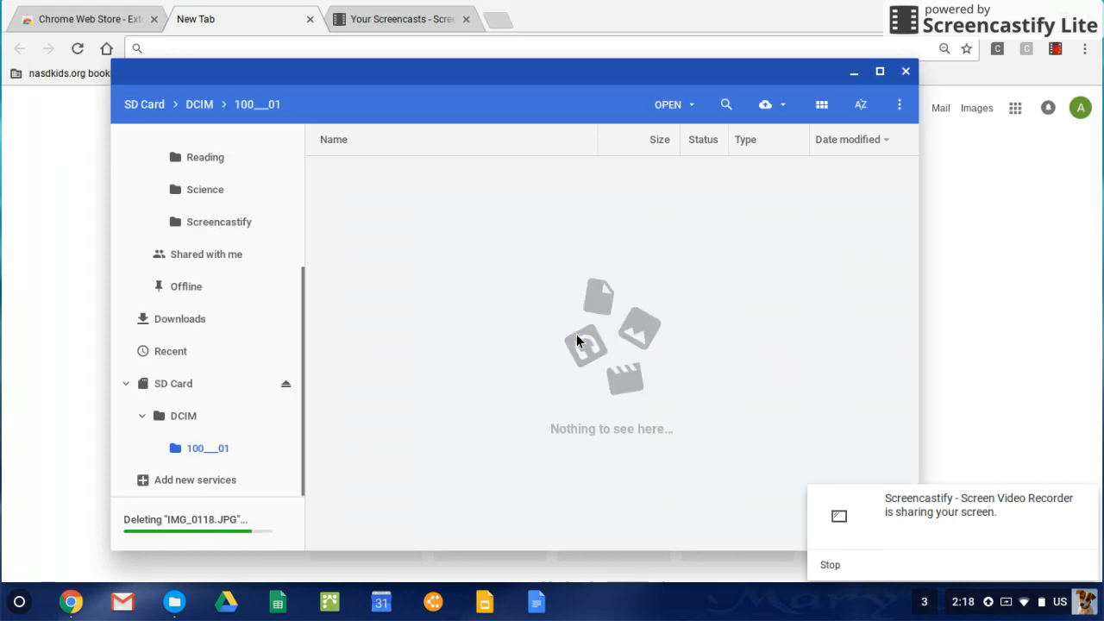
{"action": "scroll", "scroll_direction": "up", "scroll_amount": 3}
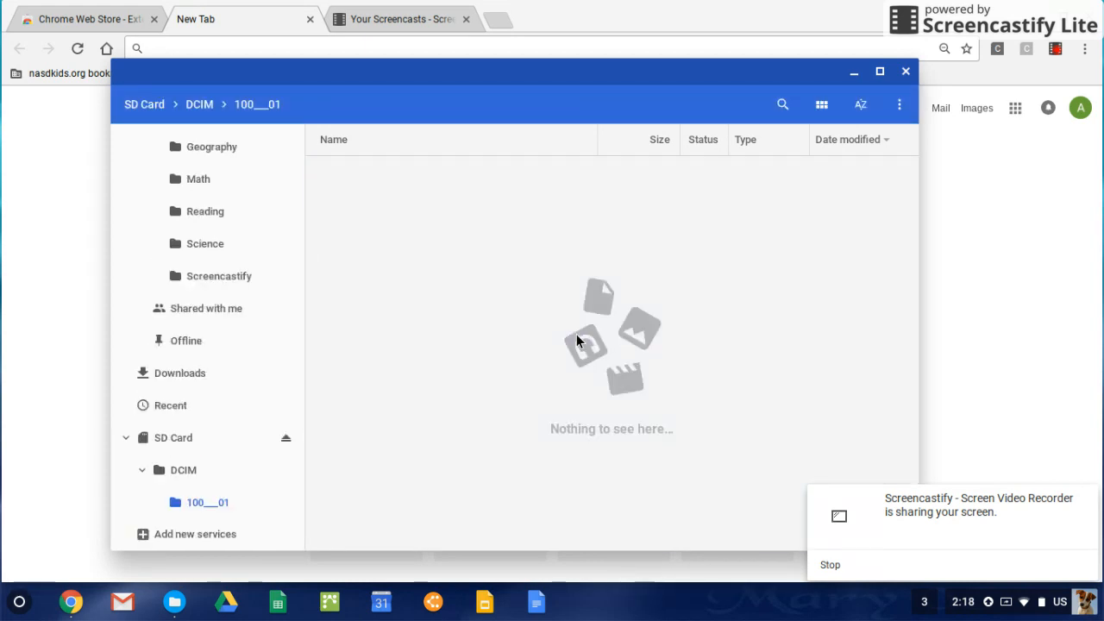
{"action": "mouse_move", "coordinate": [565, 336]}
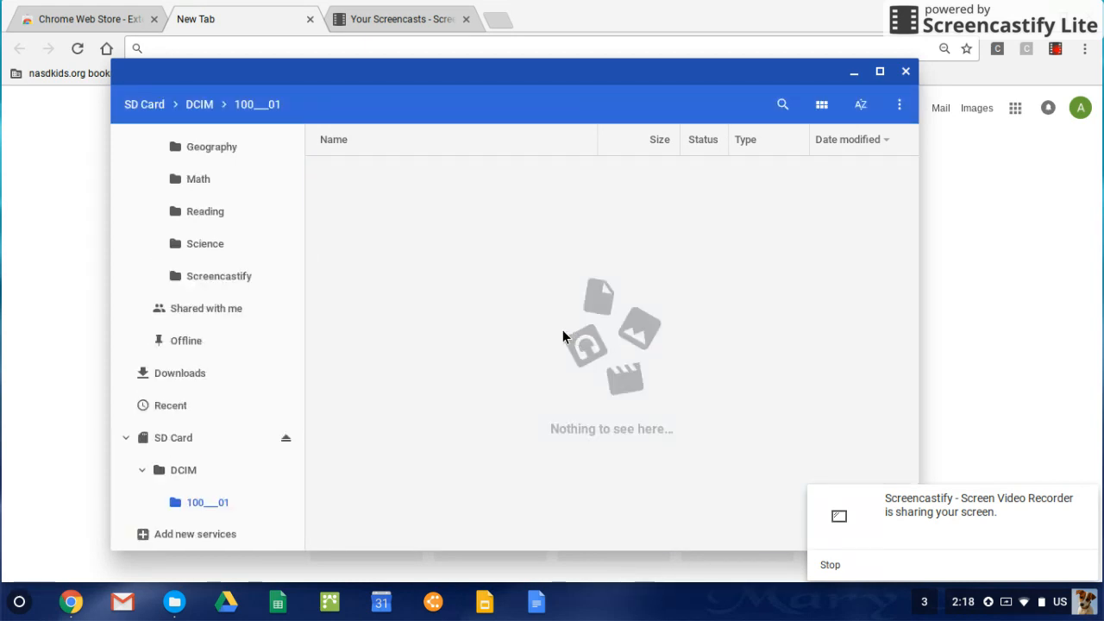
{"action": "mouse_move", "coordinate": [163, 445]}
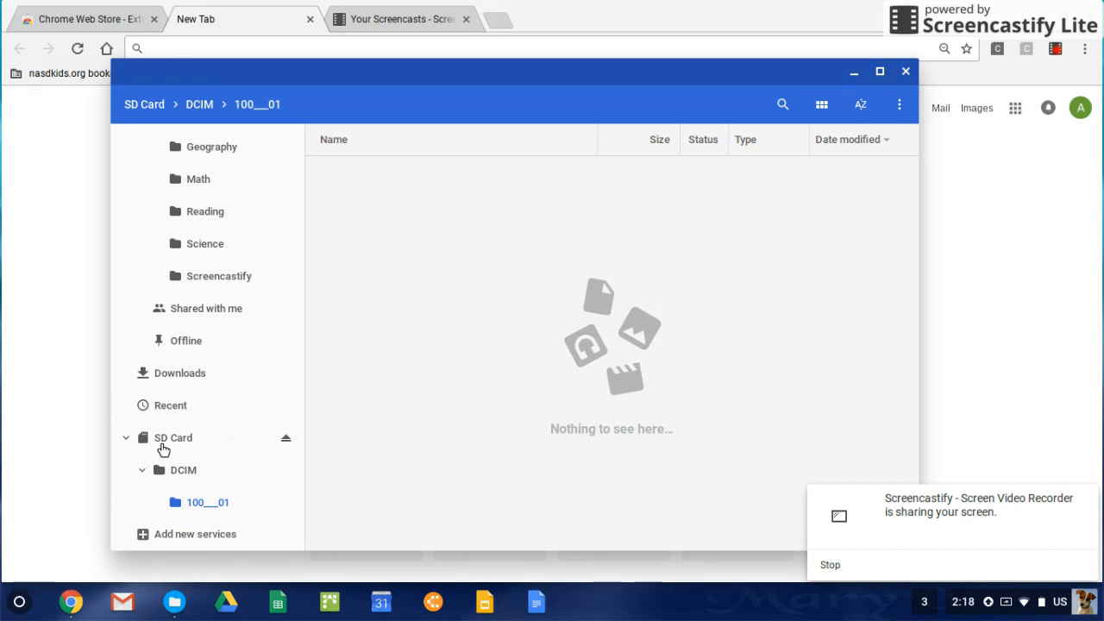
{"action": "mouse_move", "coordinate": [255, 444]}
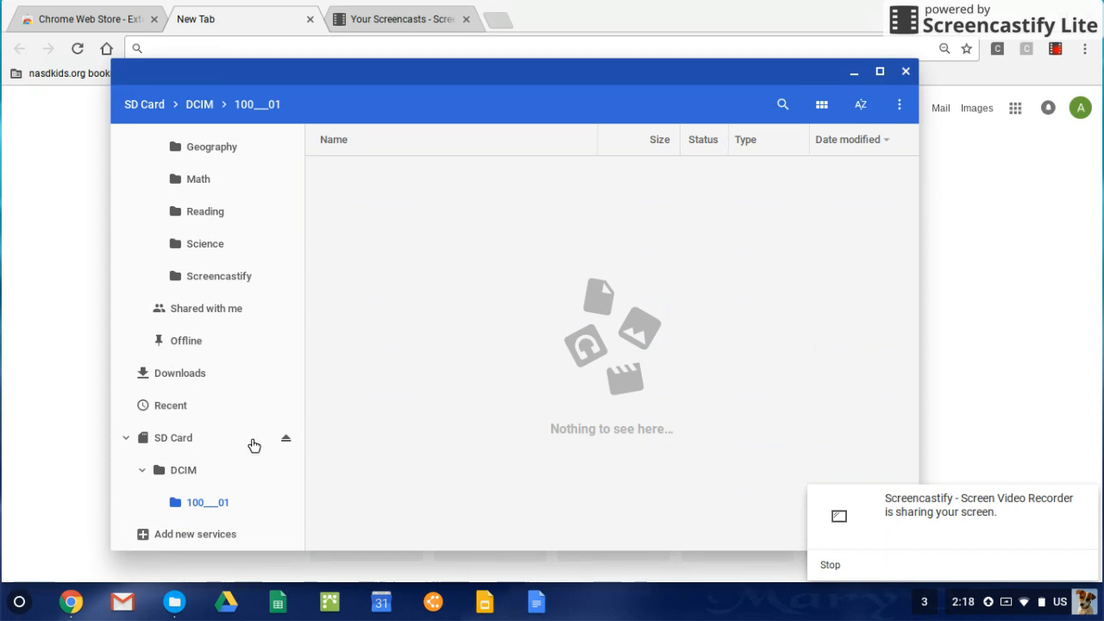
{"action": "mouse_move", "coordinate": [242, 448]}
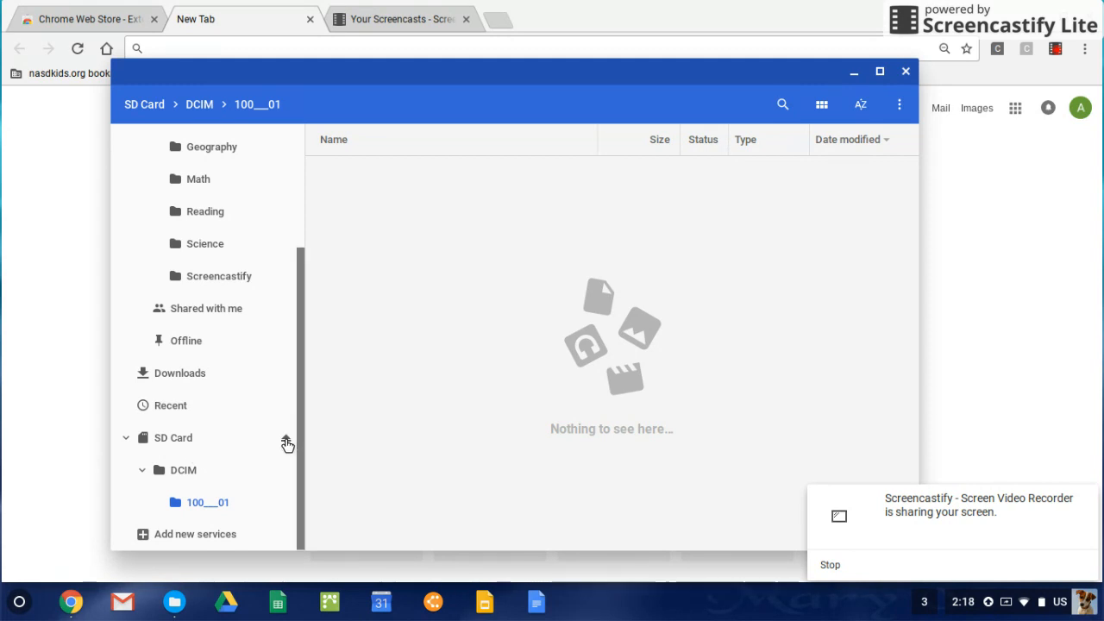
Eject the SD Card from the sidebar so the empty Downloads folder is shown.
{"action": "scroll", "scroll_direction": "up", "scroll_amount": 3}
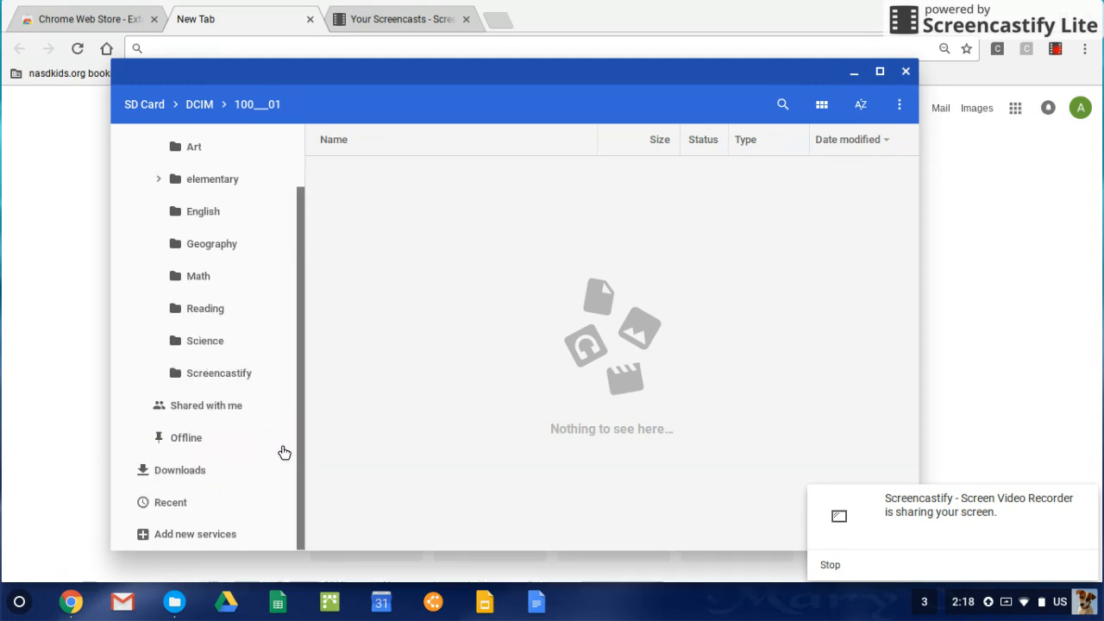
{"action": "left_click", "coordinate": [180, 469]}
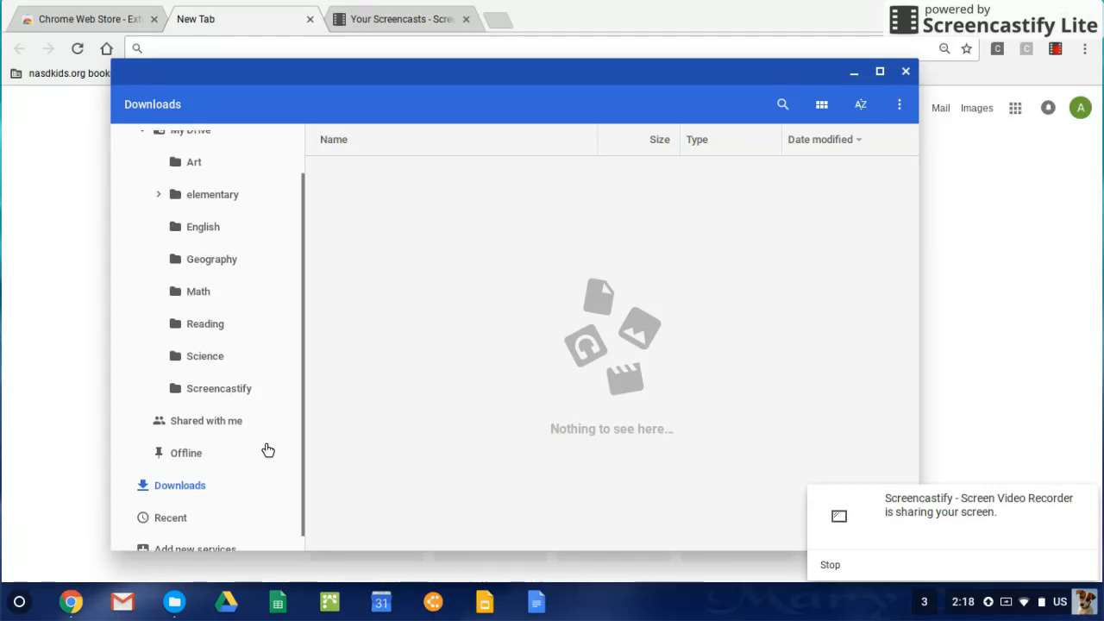
{"action": "scroll", "scroll_direction": "down", "scroll_amount": 3}
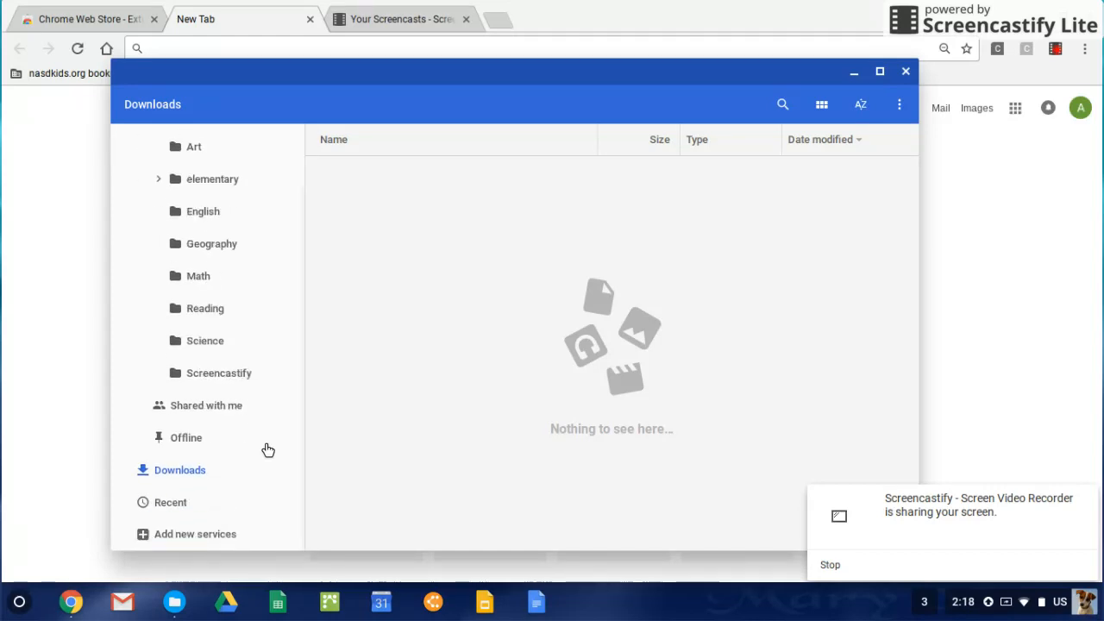
{"action": "mouse_move", "coordinate": [69, 370]}
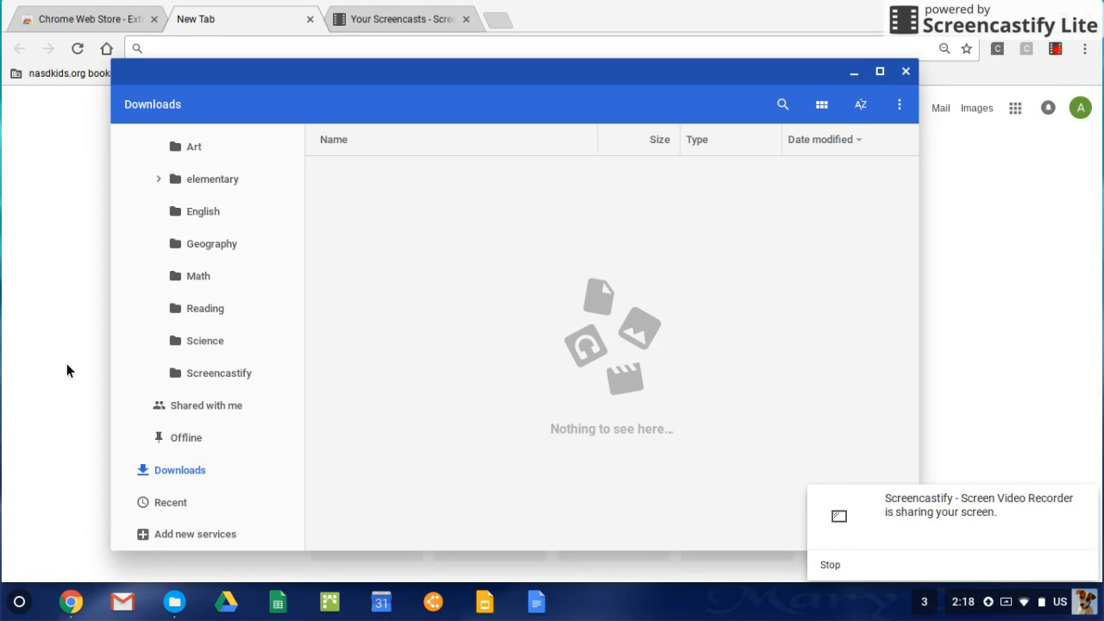
{"action": "mouse_move", "coordinate": [462, 393]}
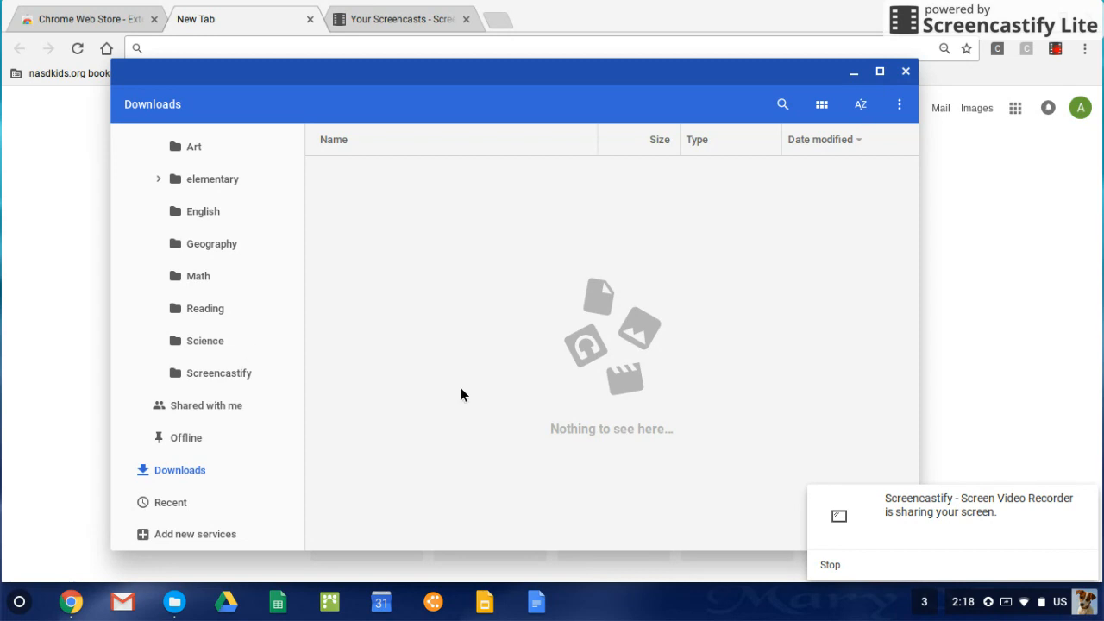